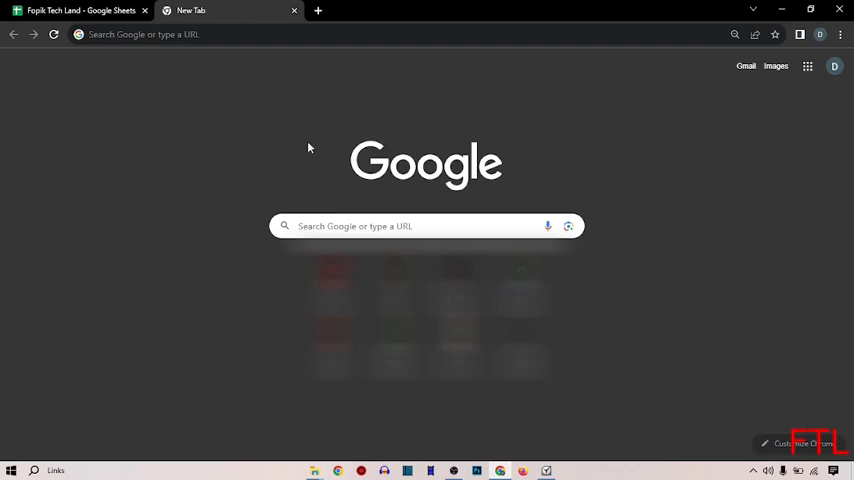
mouse_move(825, 68)
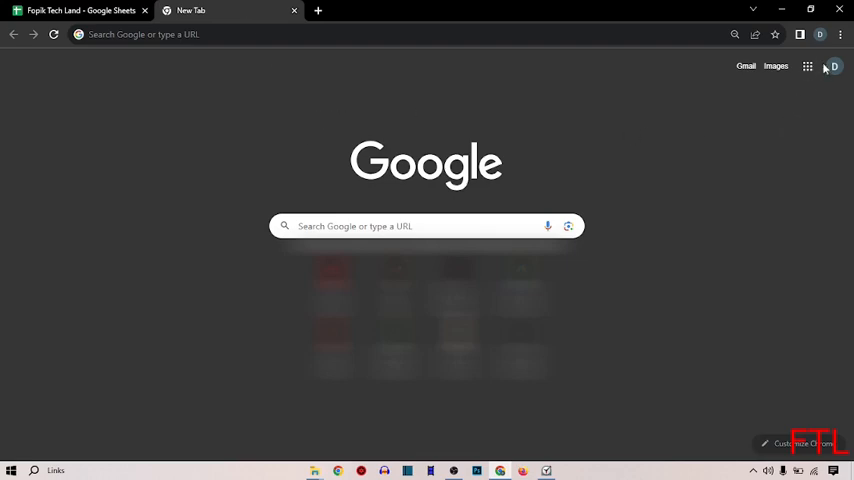
mouse_move(832, 44)
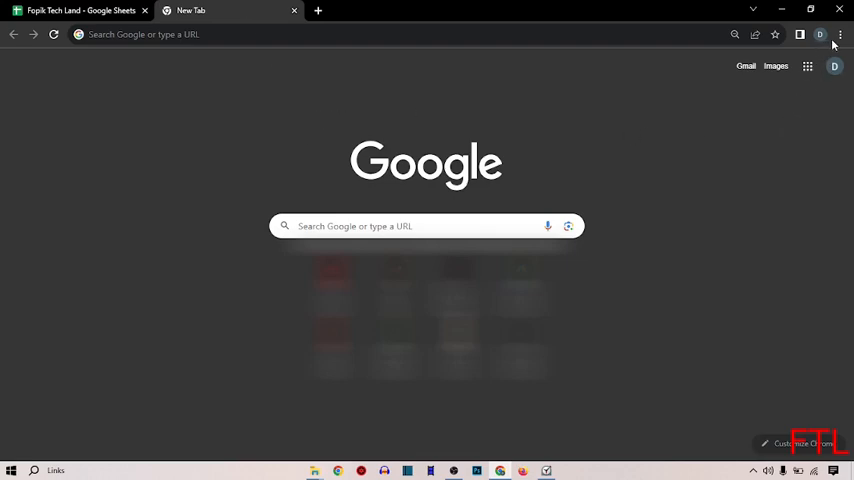
- Choose Settings from Chrome's three-dot menu
left_click(840, 34)
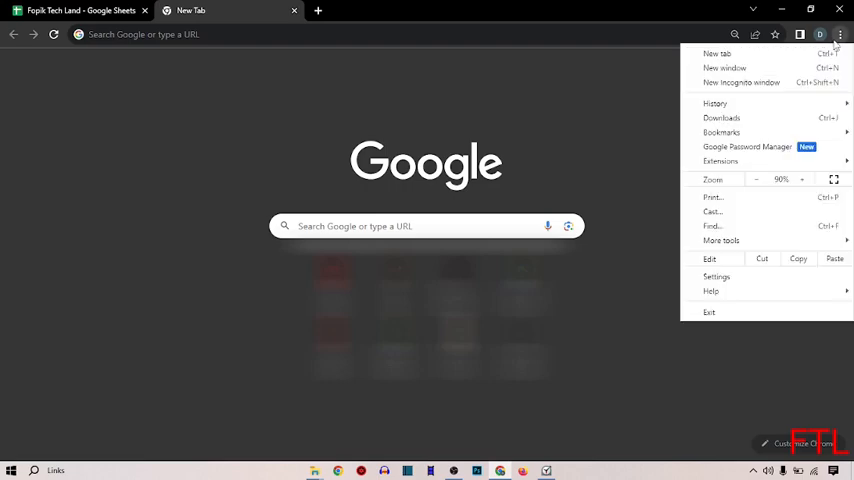
mouse_move(751, 277)
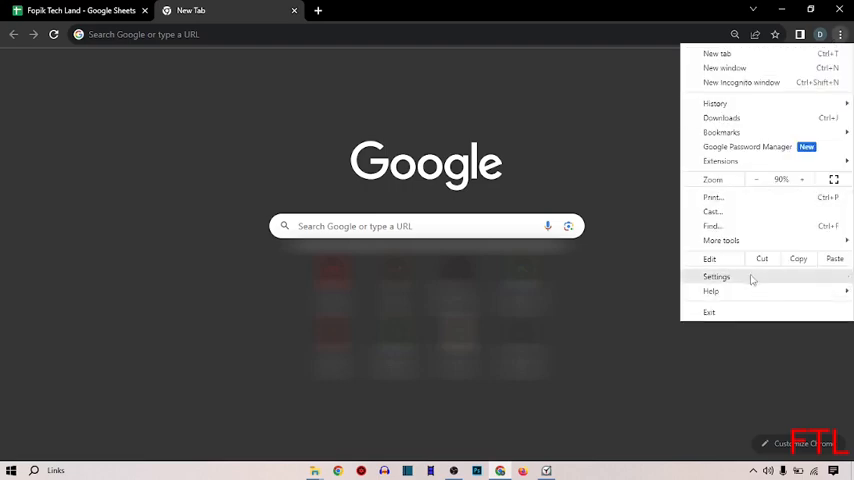
left_click(716, 276)
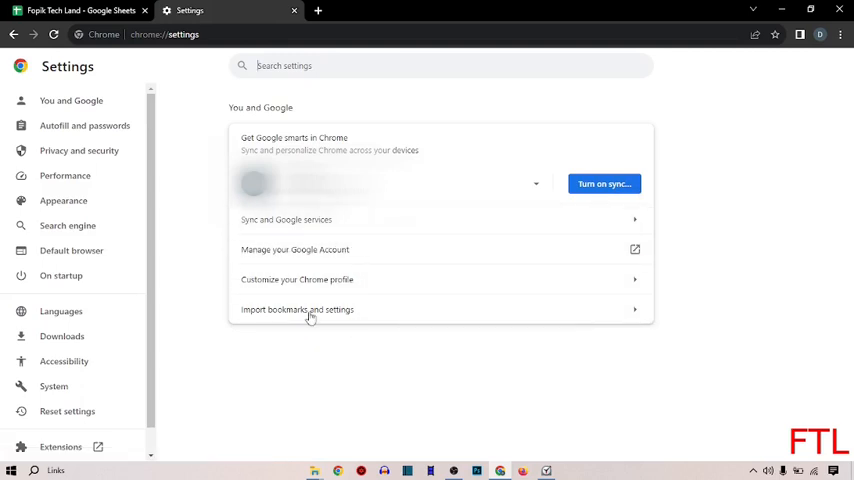
mouse_move(458, 261)
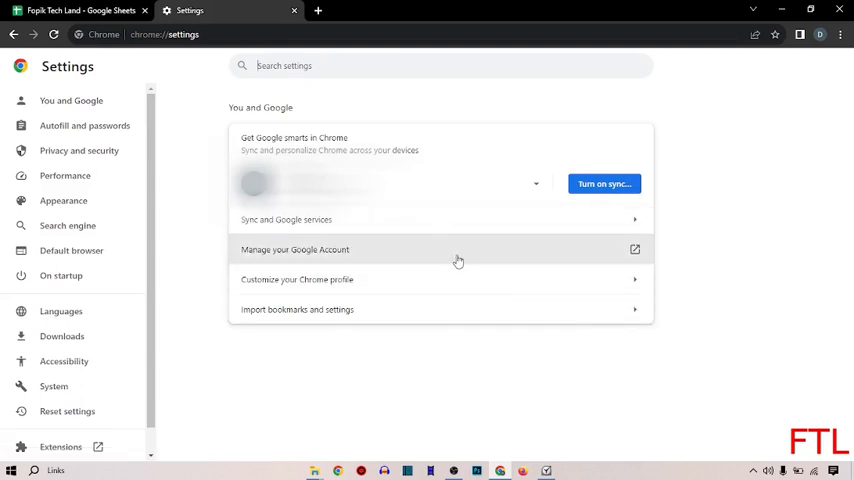
mouse_move(454, 295)
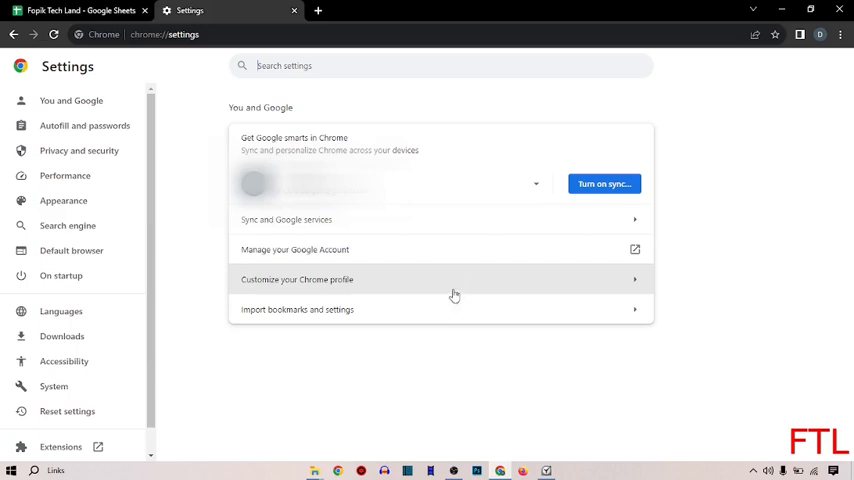
mouse_move(445, 262)
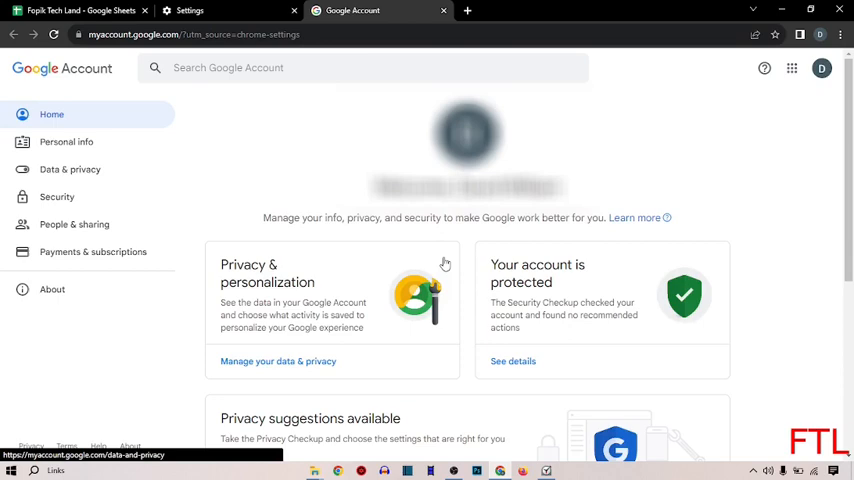
mouse_move(430, 308)
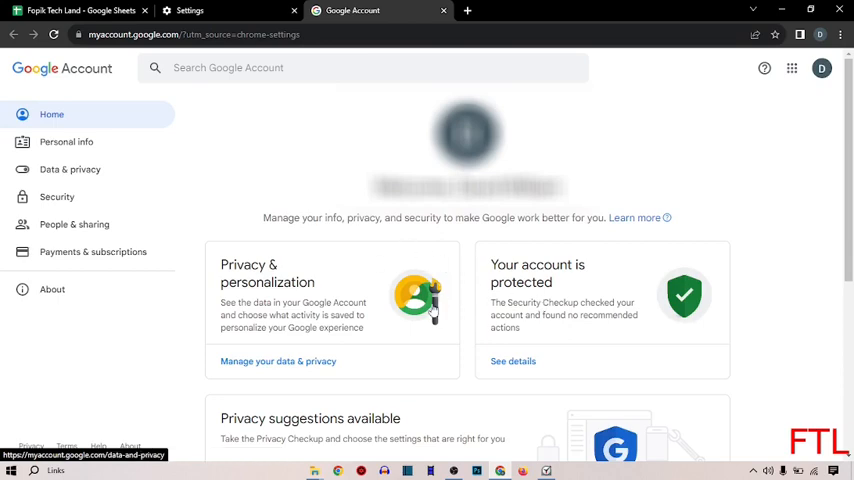
mouse_move(240, 228)
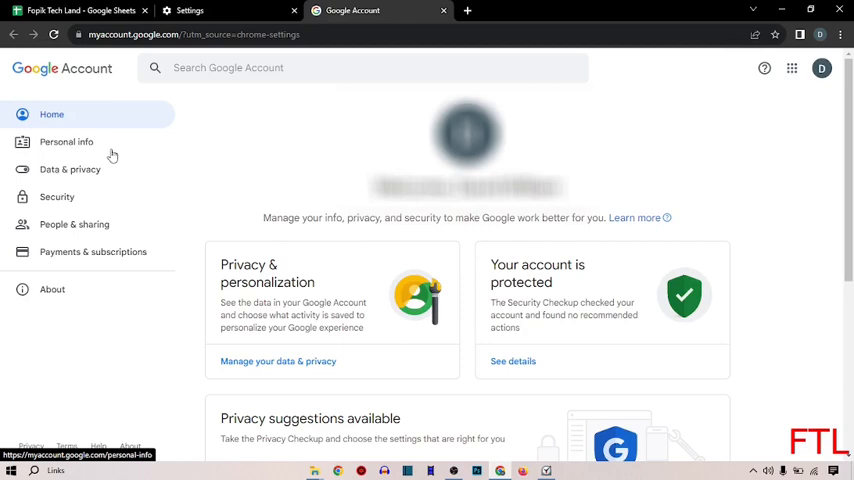
mouse_move(119, 178)
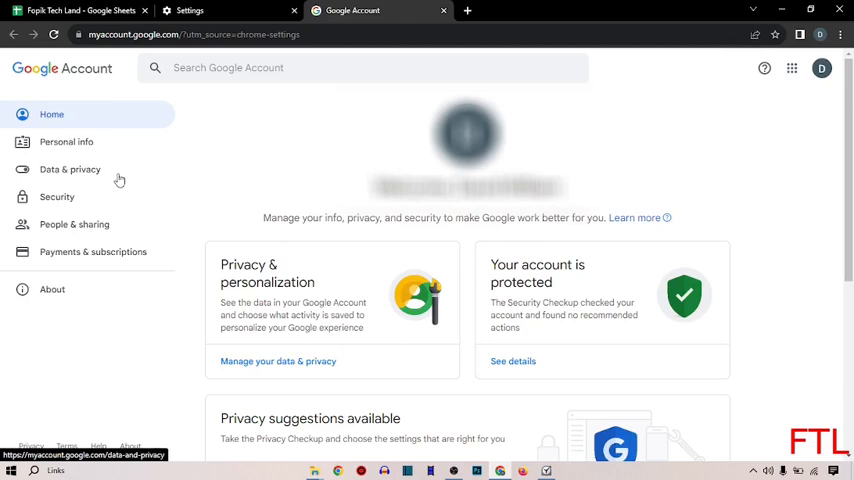
mouse_move(94, 229)
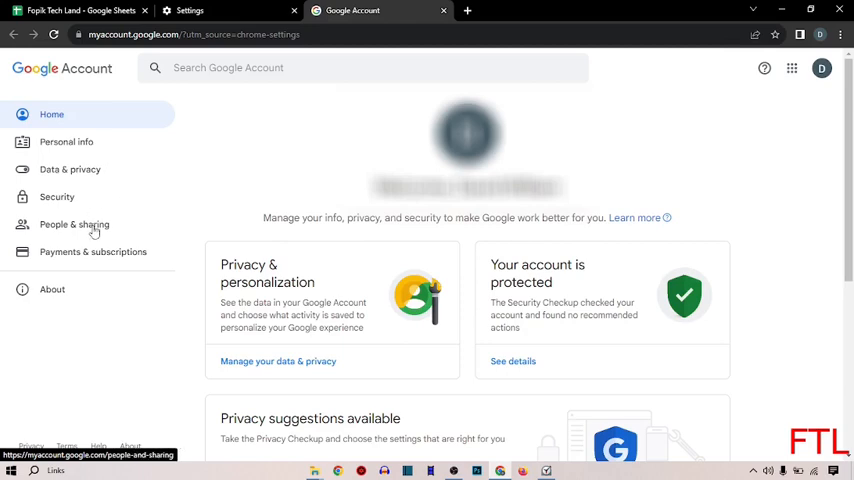
mouse_move(85, 238)
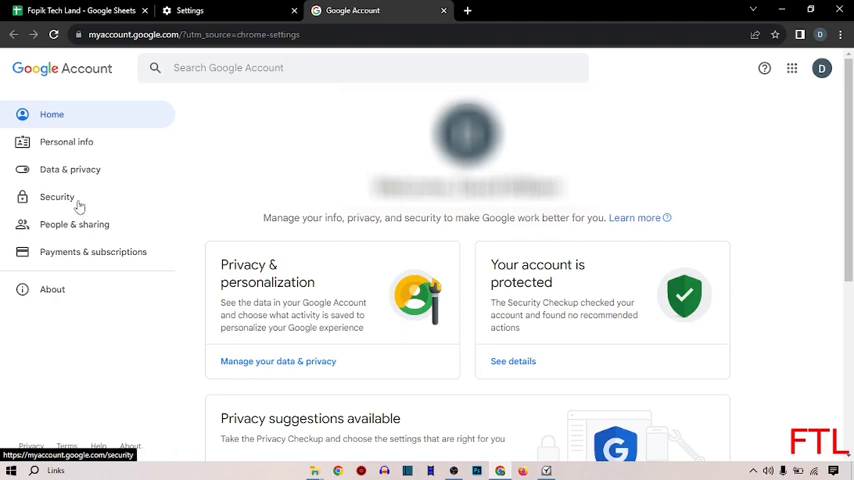
- Go to Security in the Google Account sidebar and scroll down its page
left_click(57, 196)
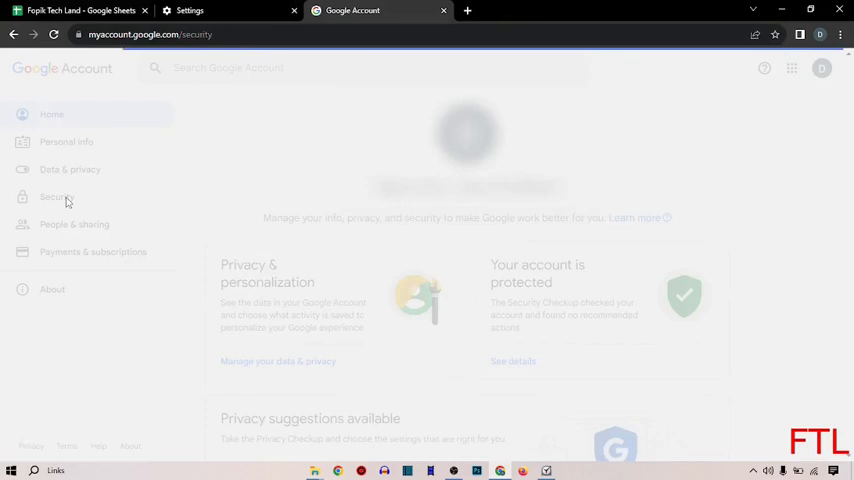
left_click(57, 197)
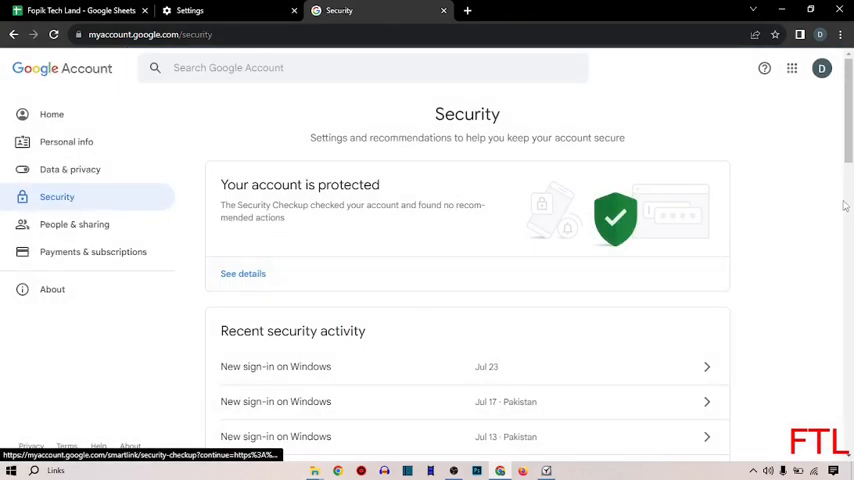
scroll("down", 3)
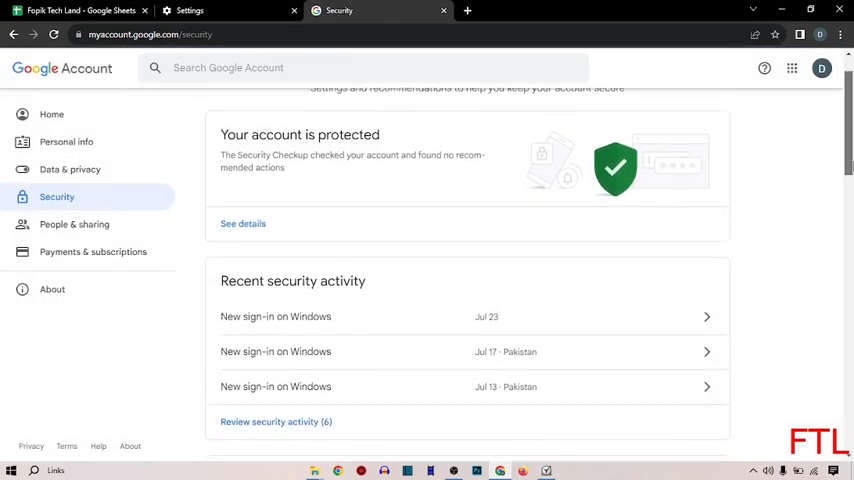
scroll("down", 3)
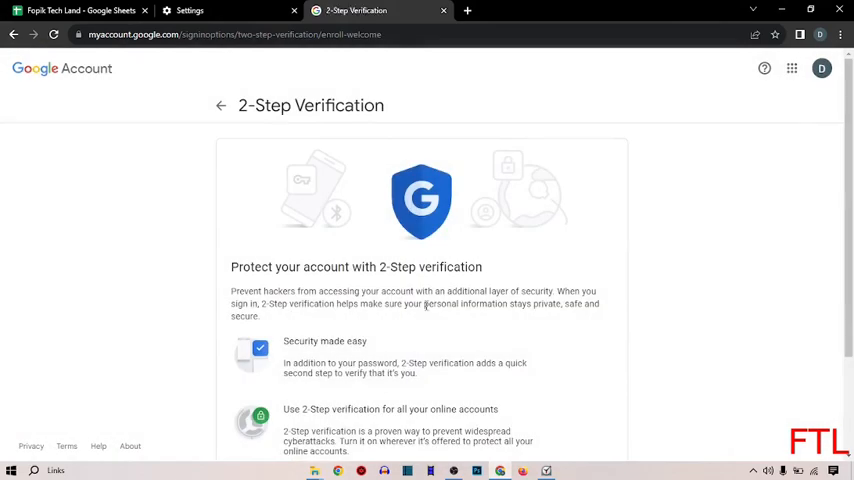
mouse_move(734, 238)
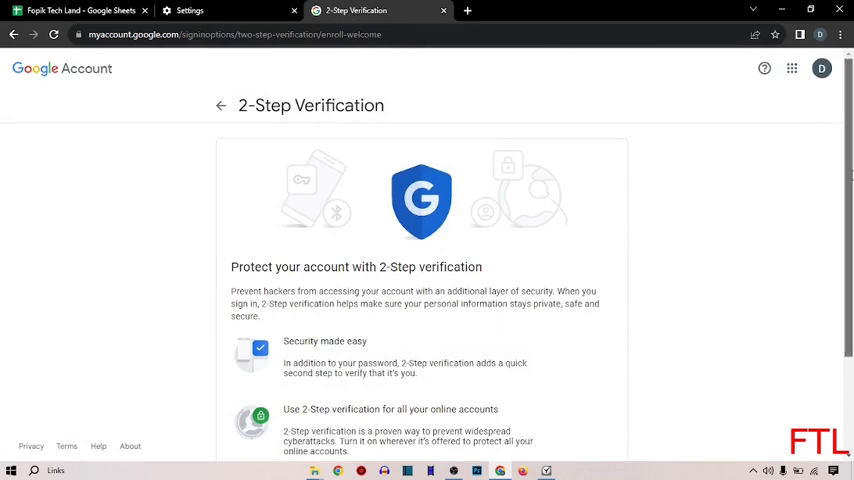
- Scroll the 2-Step Verification intro page and press Get started
scroll("down", 3)
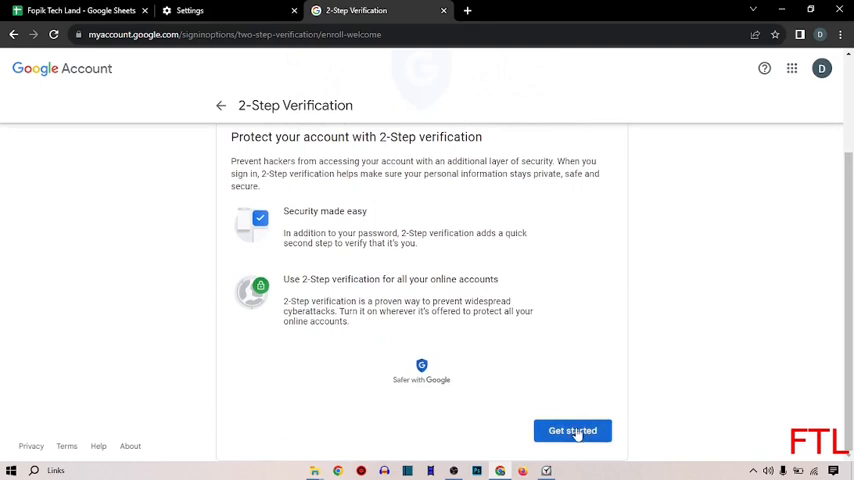
mouse_move(572, 432)
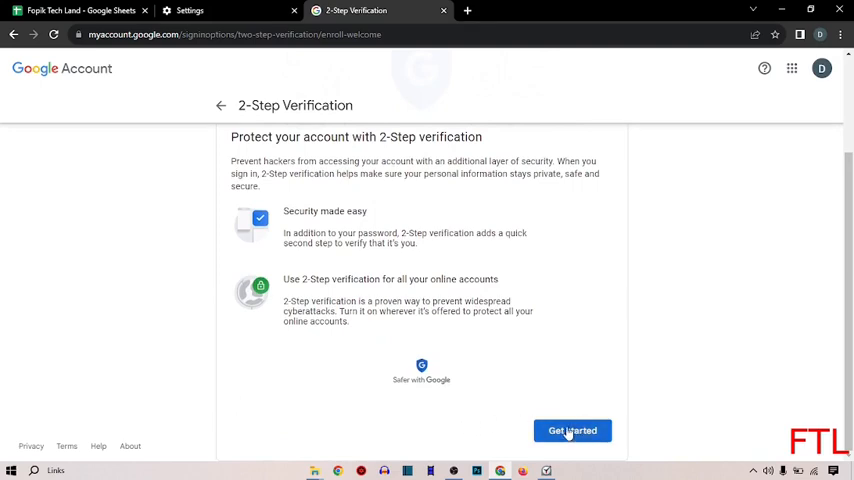
left_click(572, 430)
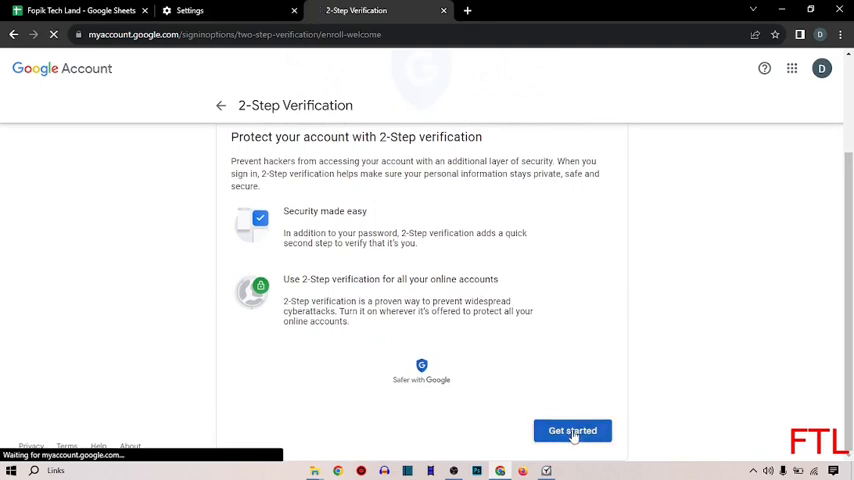
left_click(572, 430)
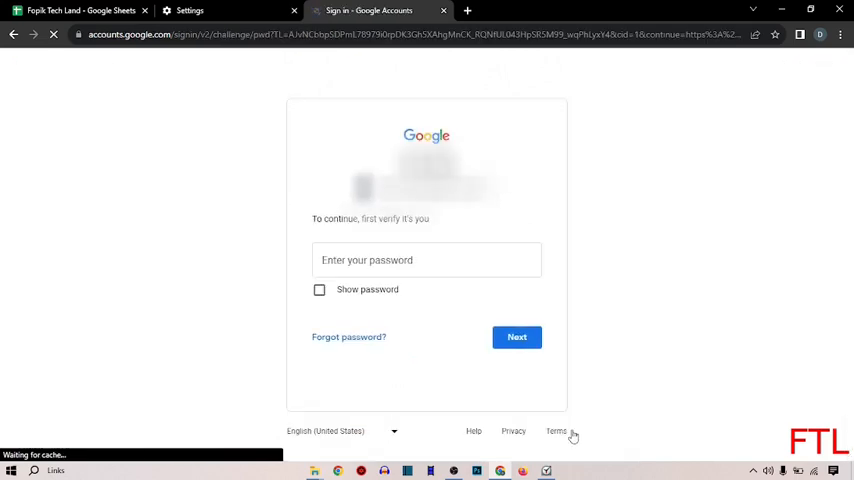
- Enter the account password and continue with Next
left_click(426, 260)
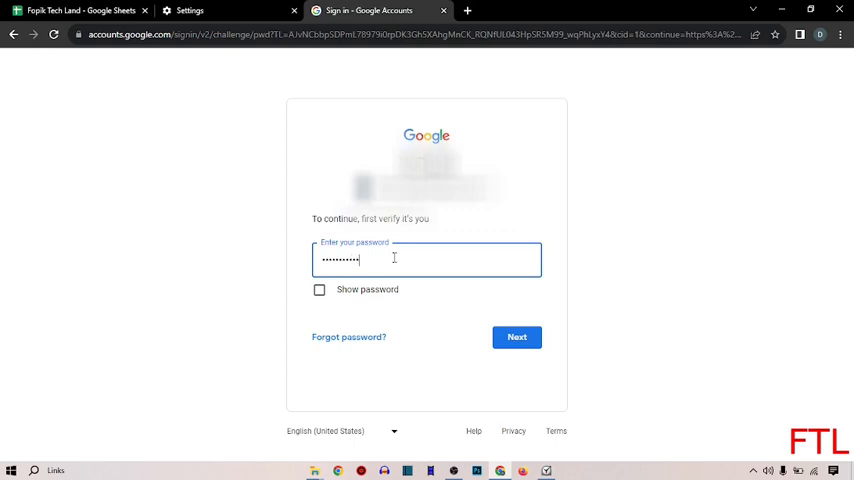
left_click(516, 337)
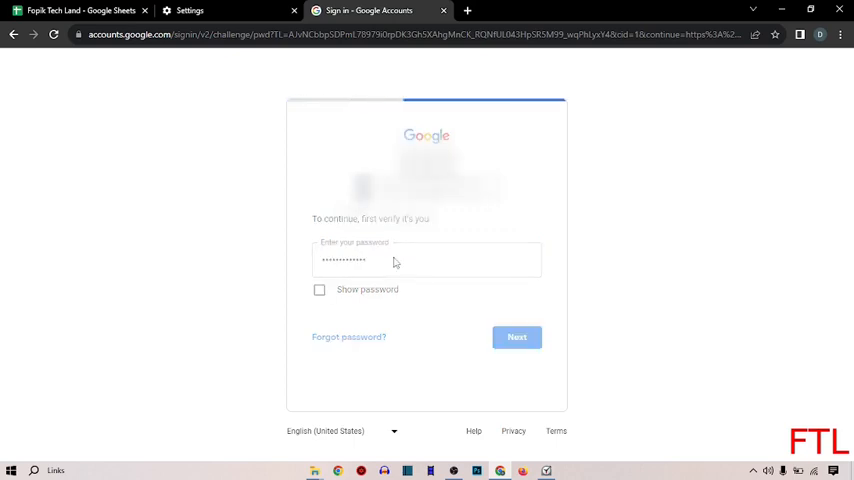
left_click(516, 337)
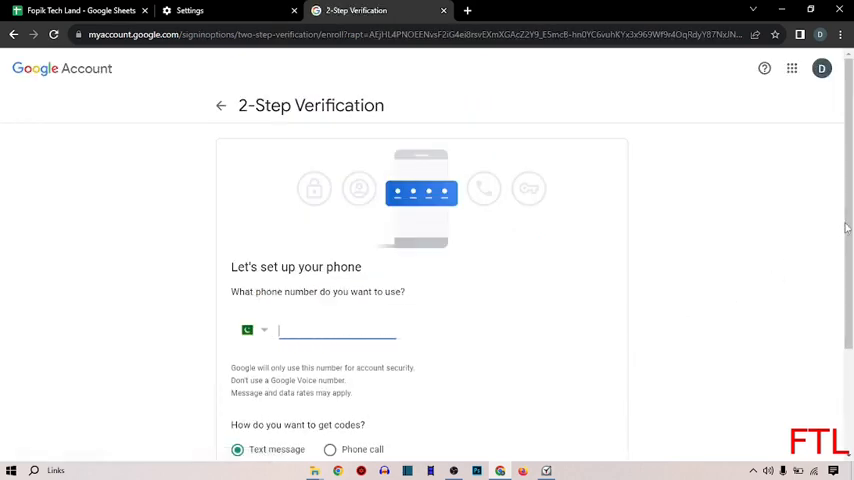
- Scroll down the phone setup page, then minimize the browser window
scroll("down", 3)
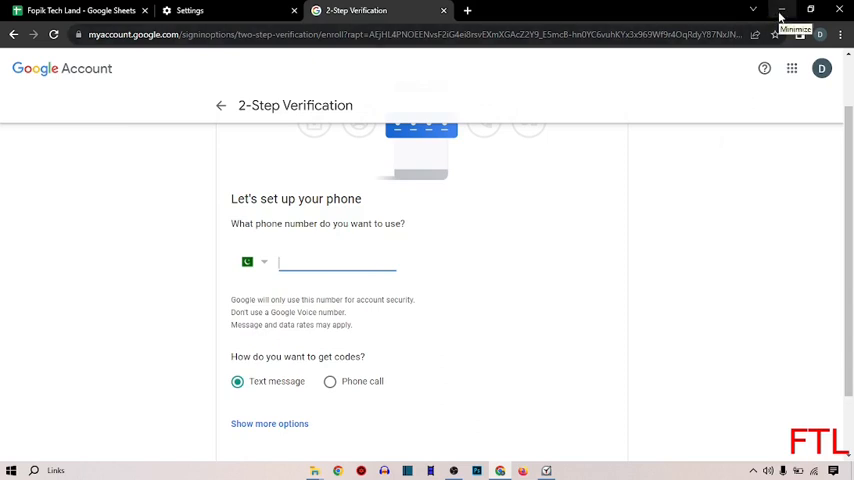
left_click(781, 10)
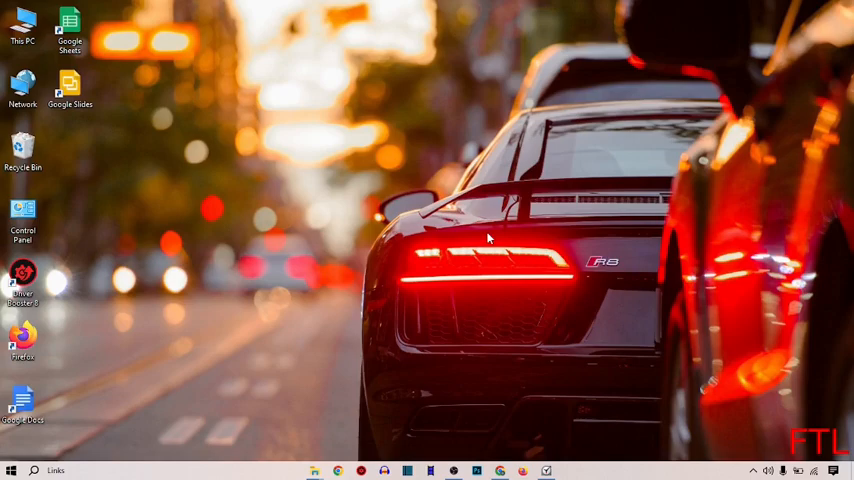
mouse_move(351, 331)
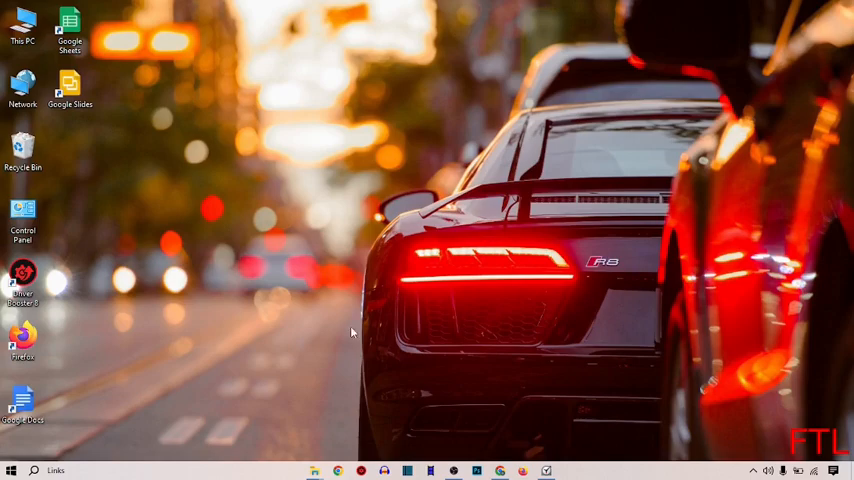